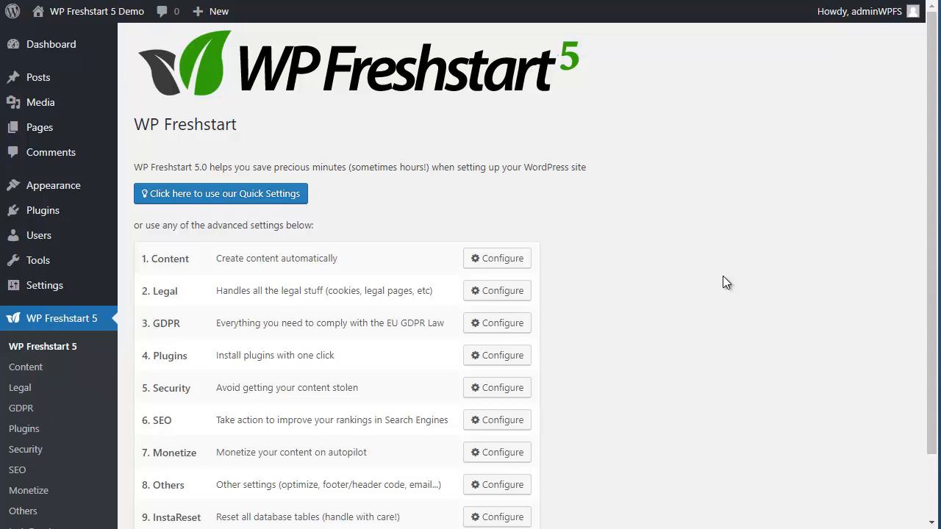
mouse_move(587, 135)
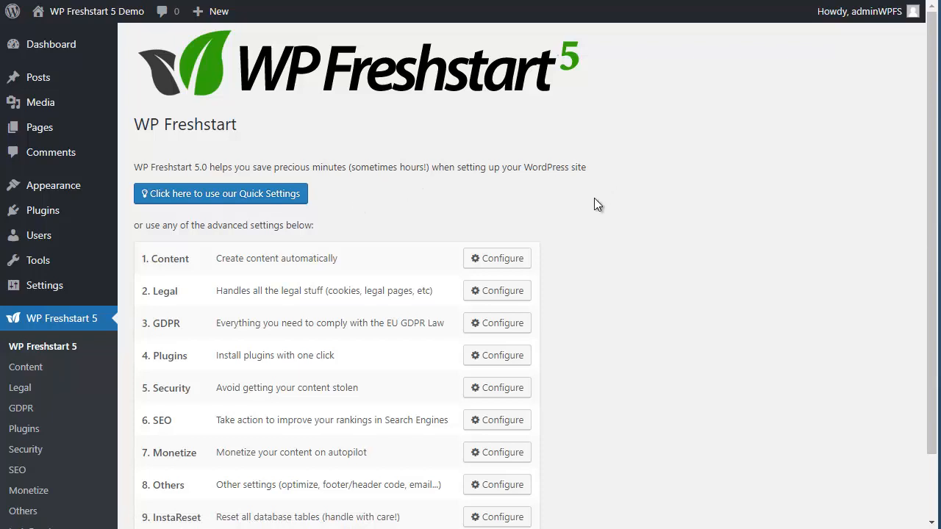
Enter the Content settings section and land on its basic Site Settings tab
scroll("down", 3)
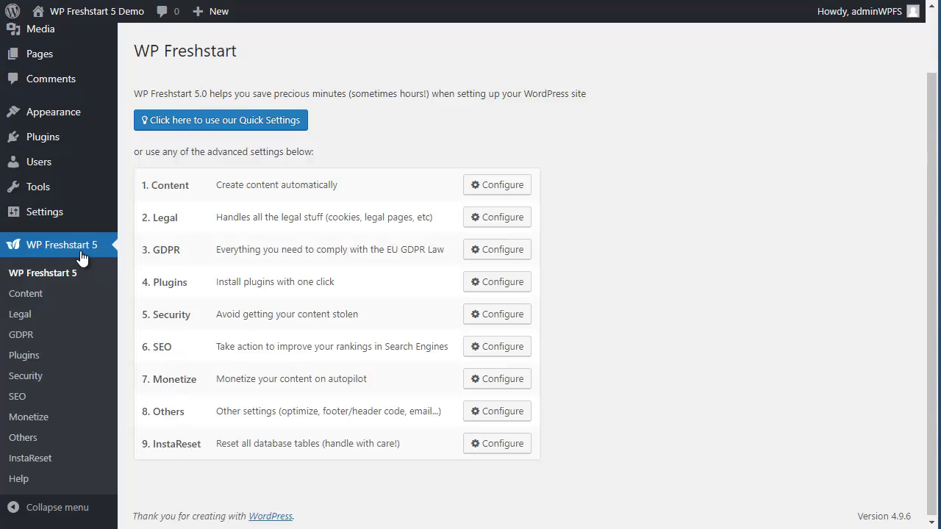
mouse_move(273, 151)
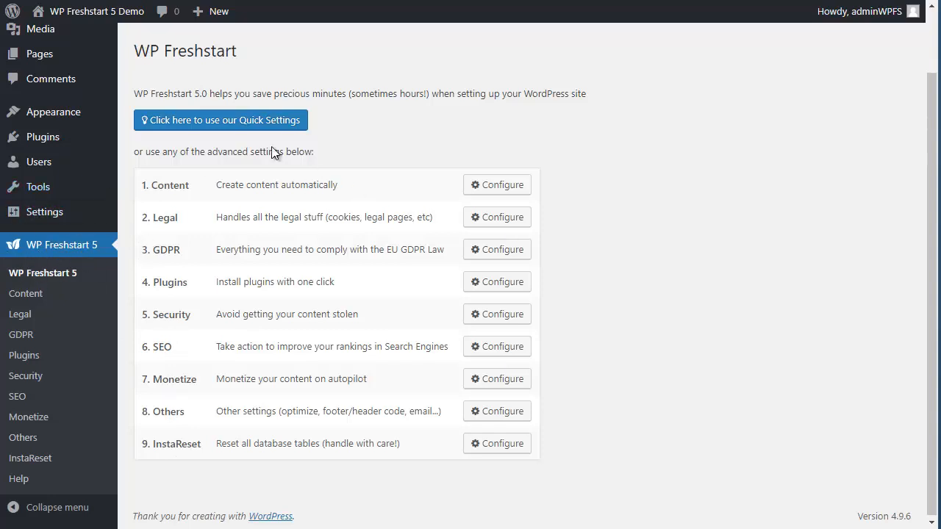
left_click(497, 185)
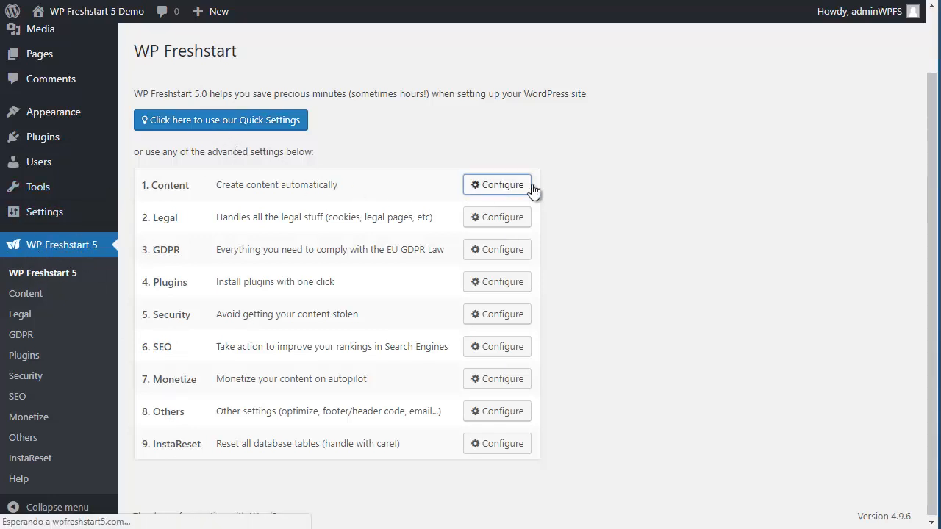
left_click(497, 186)
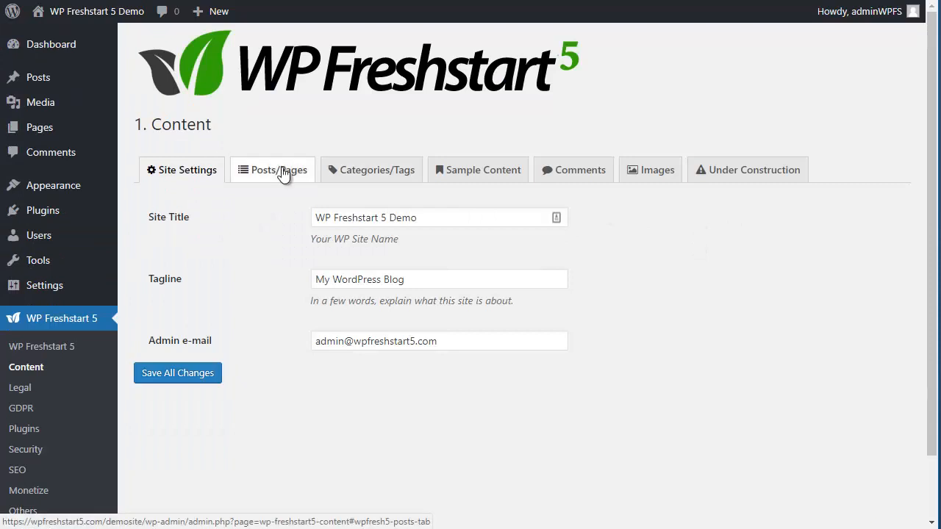
left_click(476, 171)
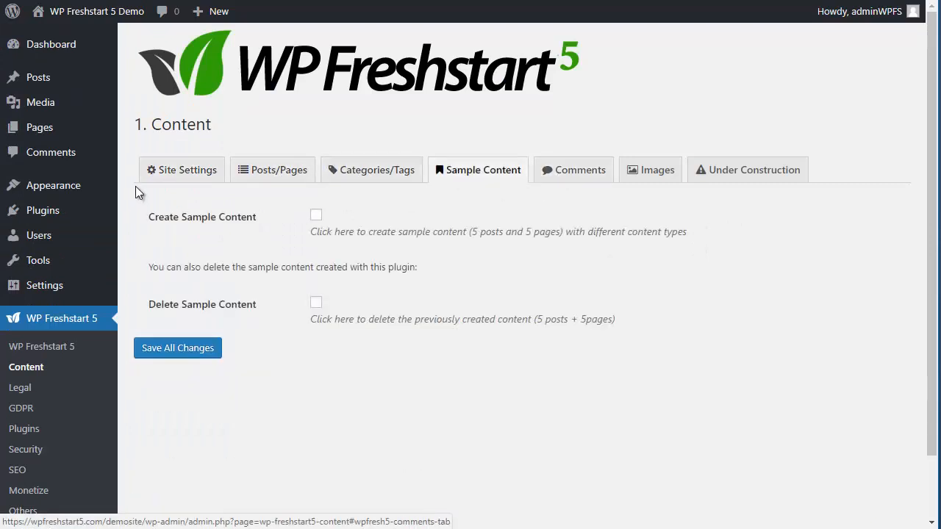
left_click(182, 170)
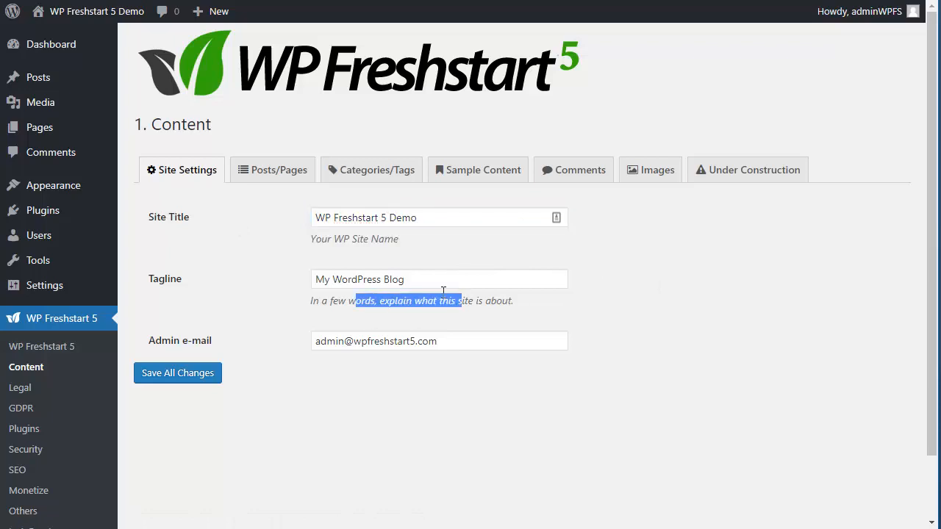
Review the Posts/Pages, Categories/Tags, Sample Content, Images and Under Construction tabs, returning to Site Settings
left_click(278, 171)
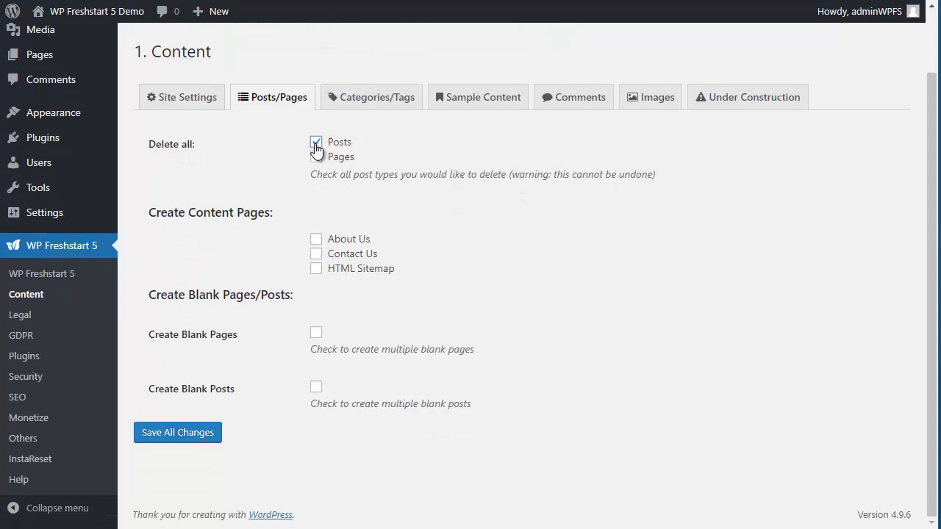
left_click(316, 141)
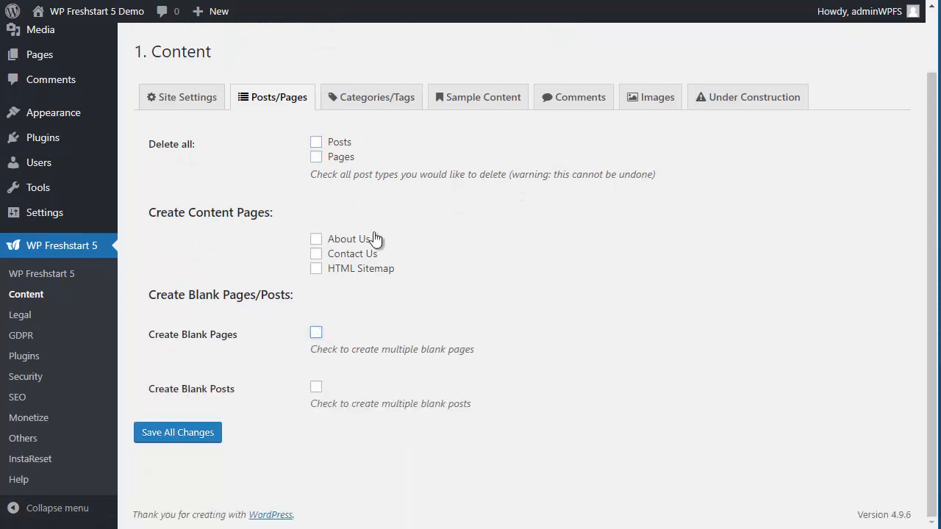
left_click(370, 97)
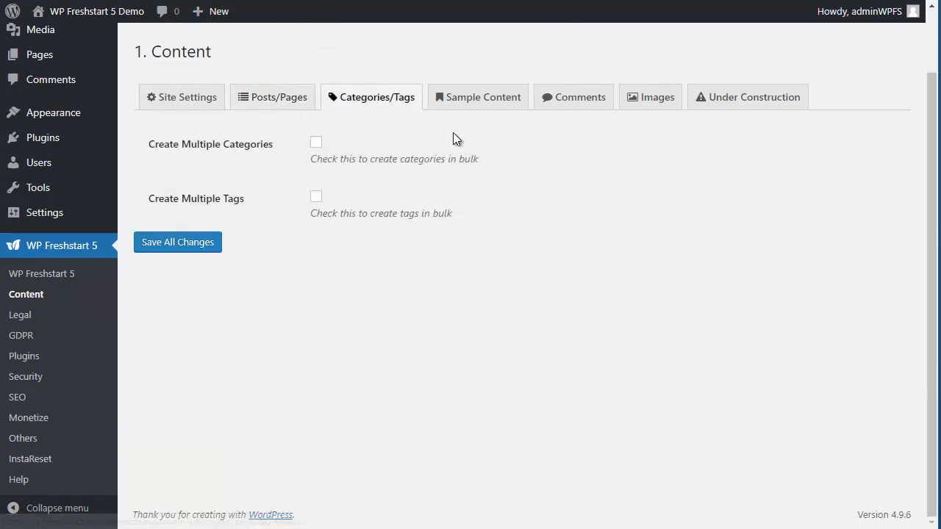
left_click(482, 97)
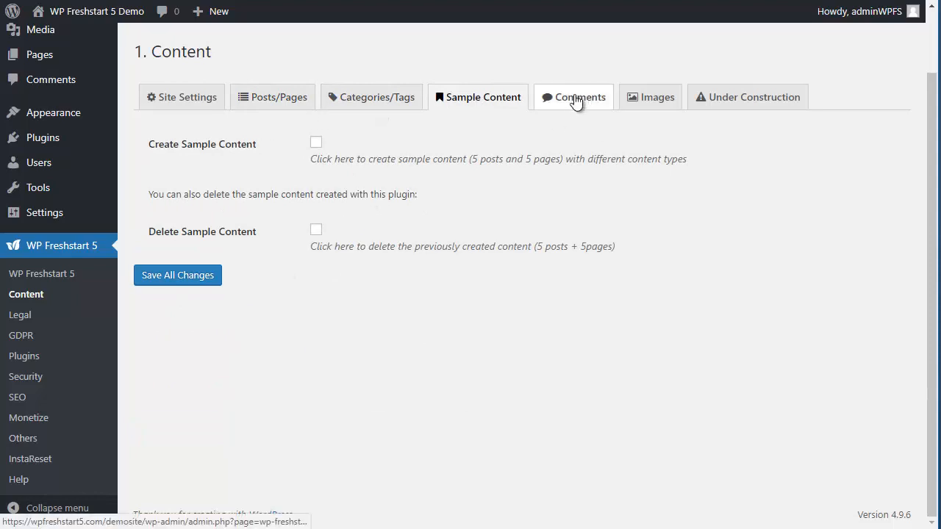
left_click(650, 97)
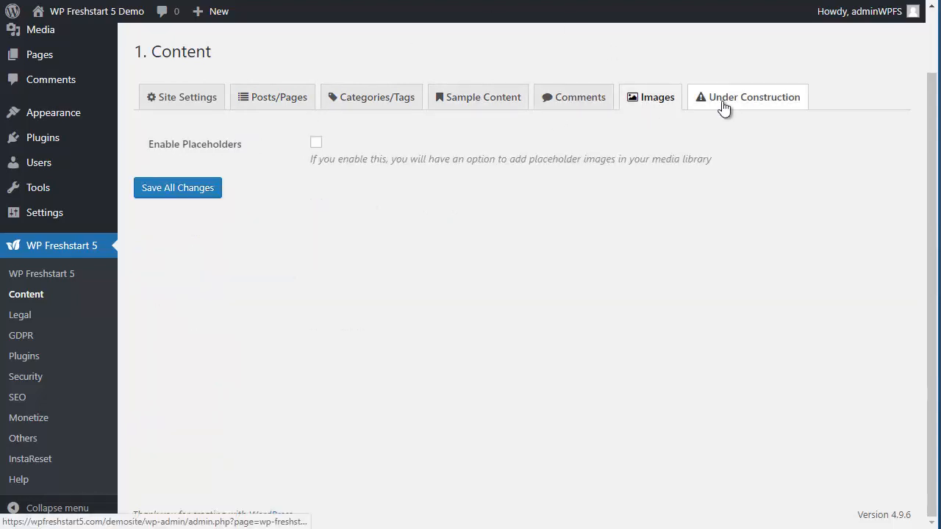
left_click(753, 97)
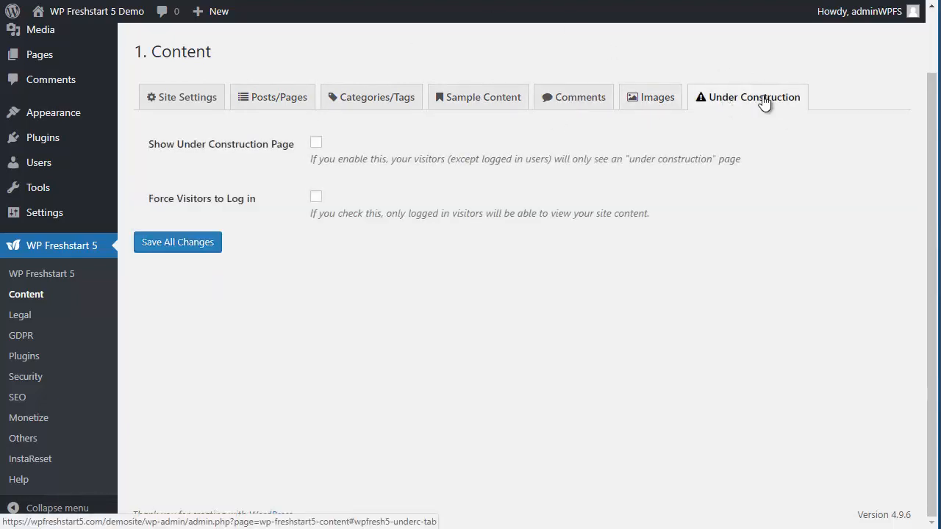
left_click(188, 97)
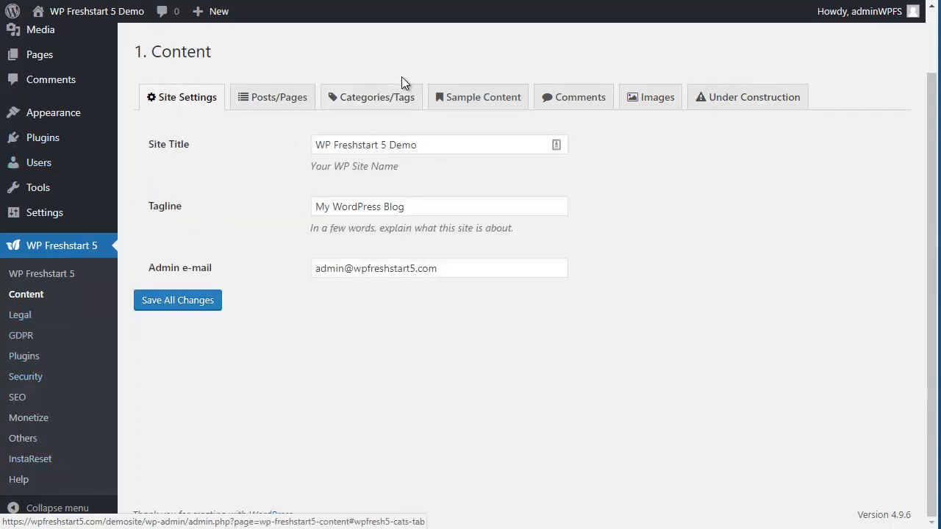
Change the site title to 'WP Freshstart 5 Demo 2', retick deleting all Posts, and save all changes
left_click(439, 144)
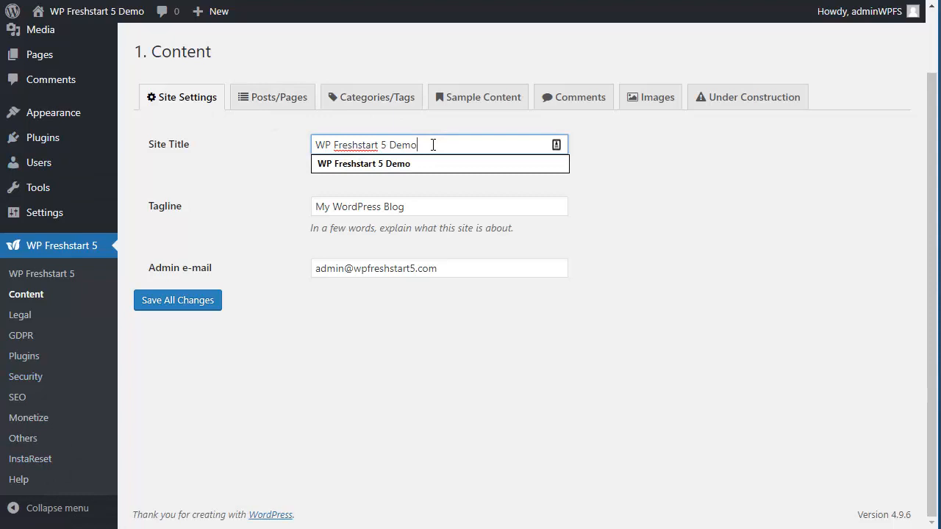
type("2")
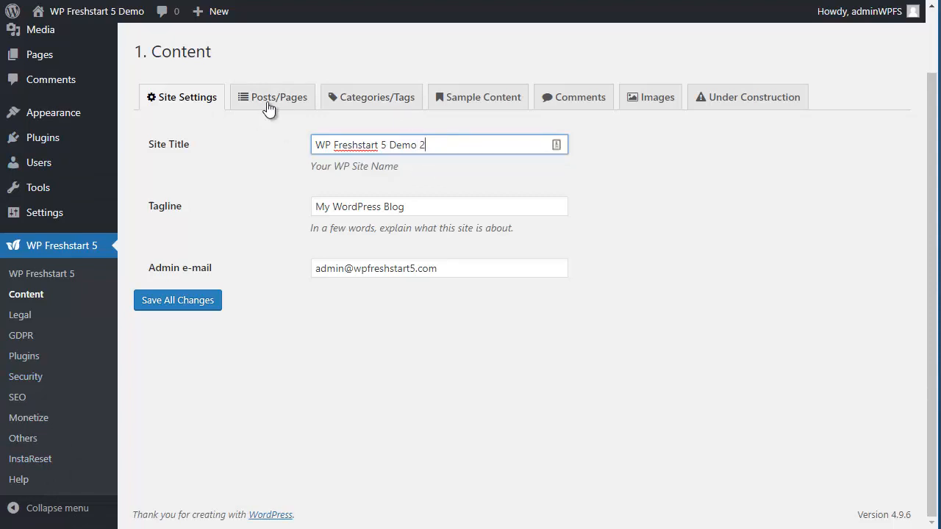
left_click(272, 97)
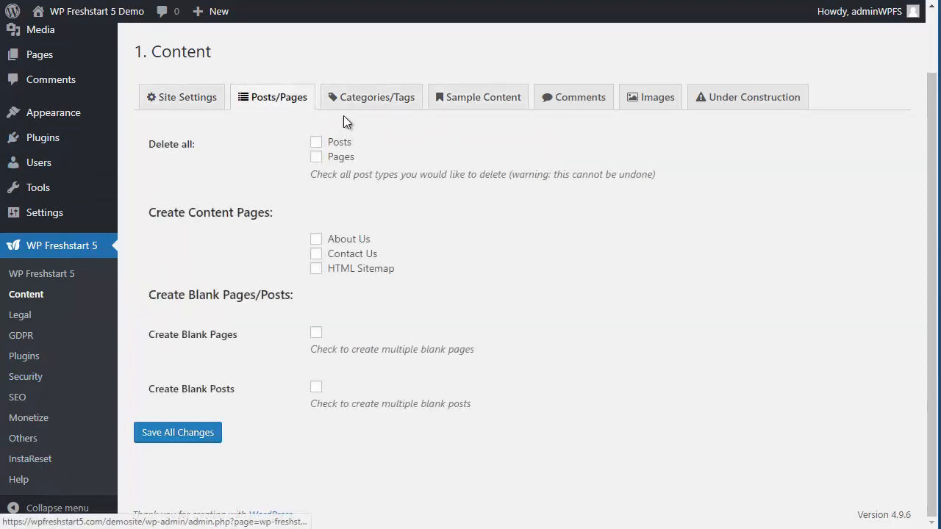
left_click(316, 141)
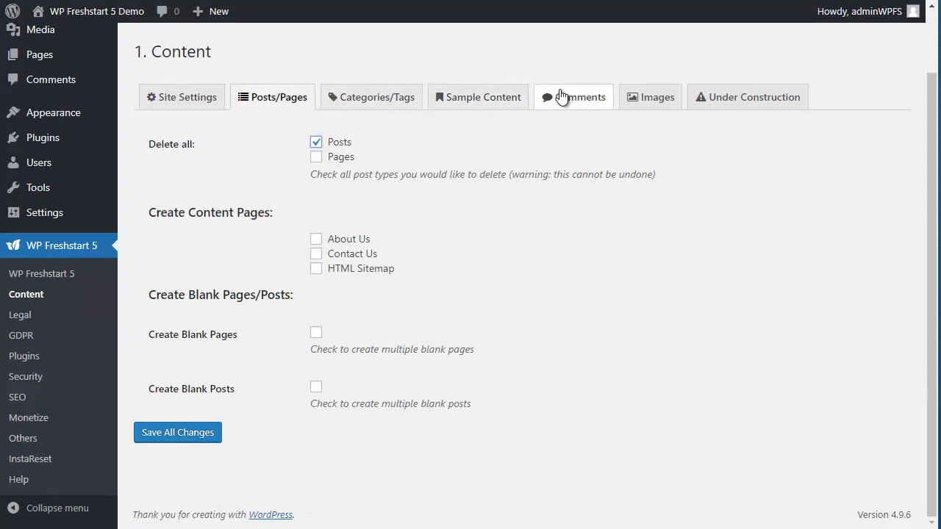
left_click(183, 97)
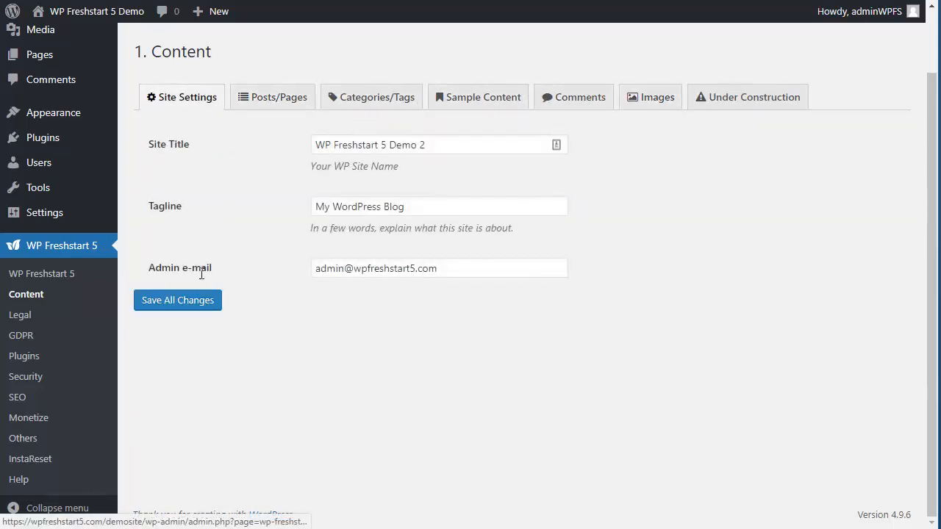
left_click(177, 300)
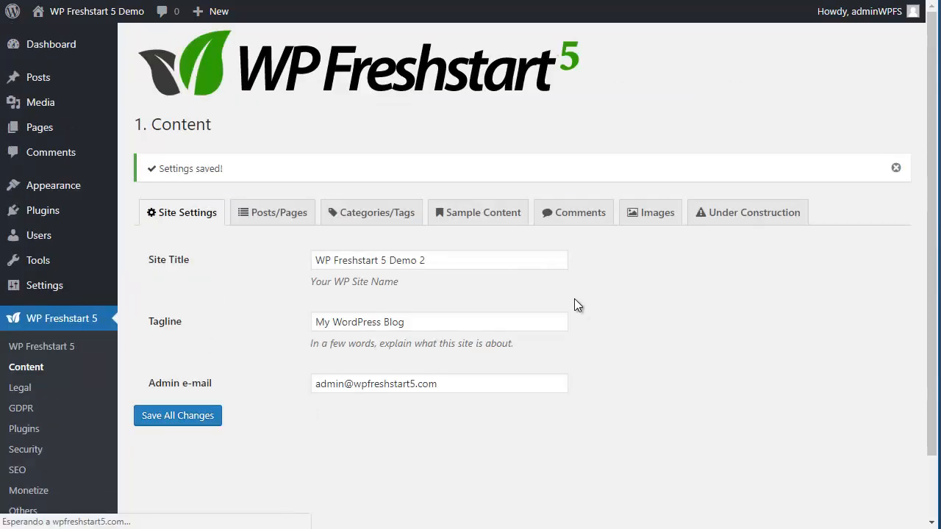
mouse_move(307, 229)
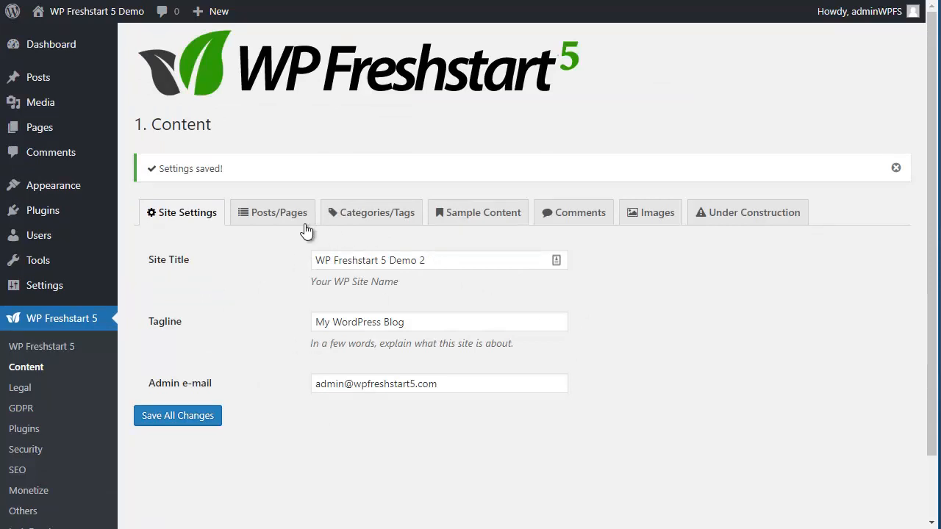
Review the GDPR compliance settings including the Terms And Conditions section
left_click(378, 212)
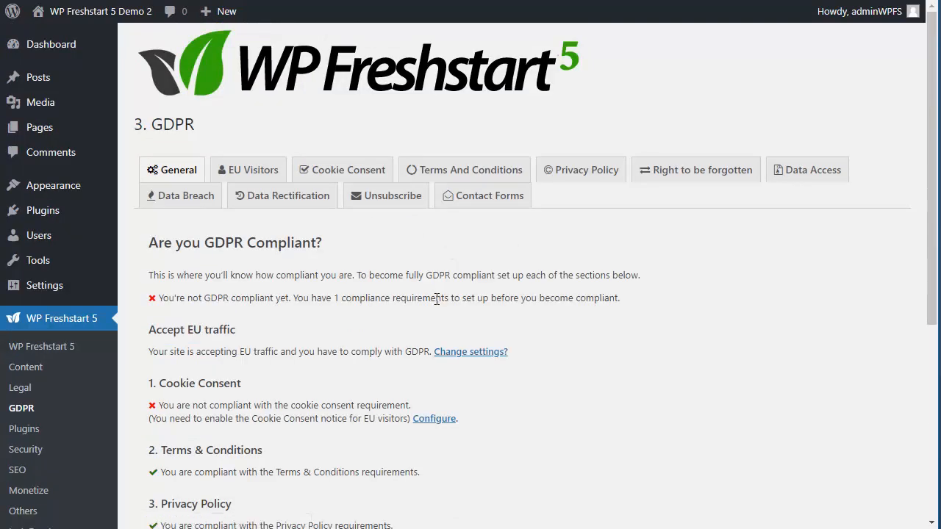
left_click(464, 171)
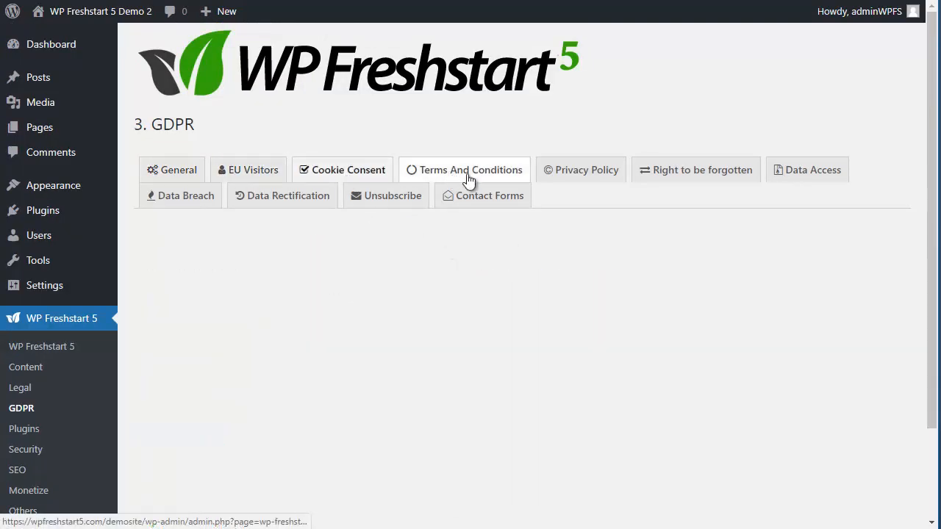
Mark Yoast SEO, All in One SEO and SEO Ultimate for installation in Recommended Plugins, then head to Security
left_click(464, 171)
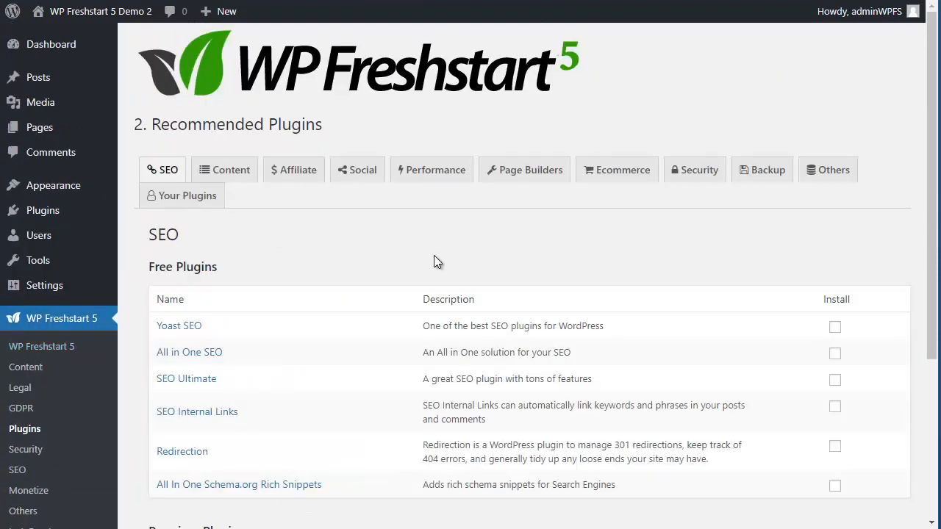
scroll("down", 3)
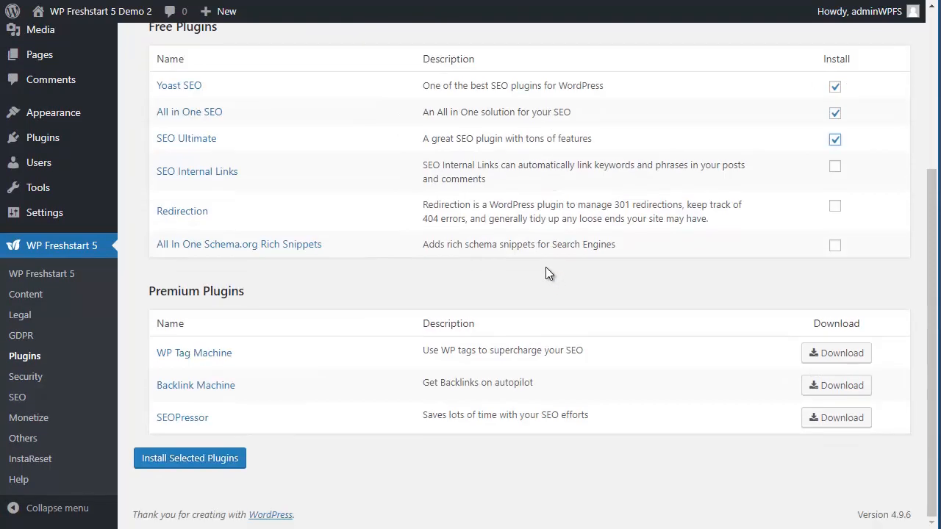
left_click(25, 376)
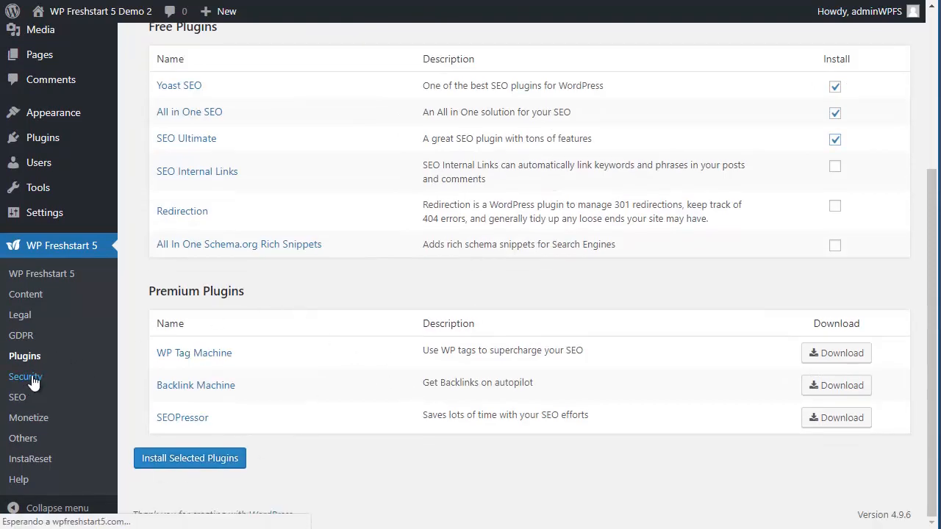
Scroll through the Security Content Protection options and move on to the InstaReset page
left_click(25, 376)
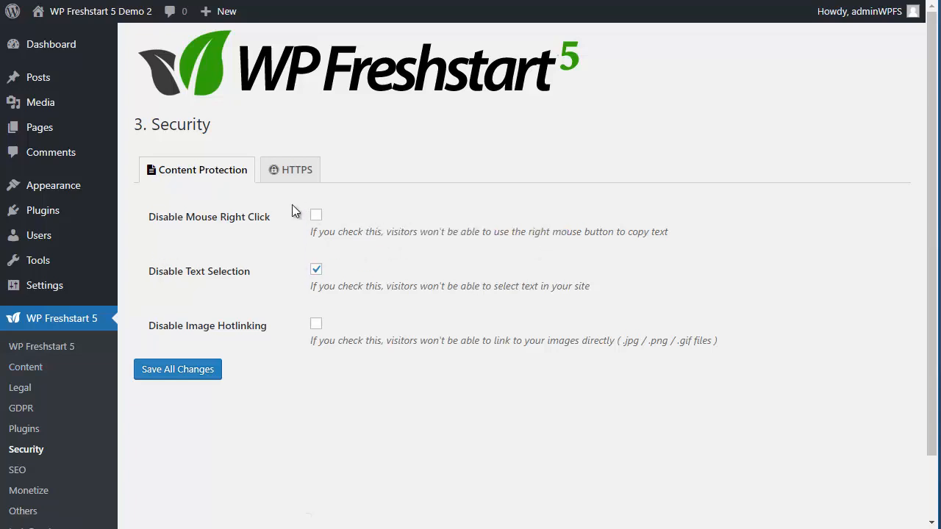
scroll("down", 3)
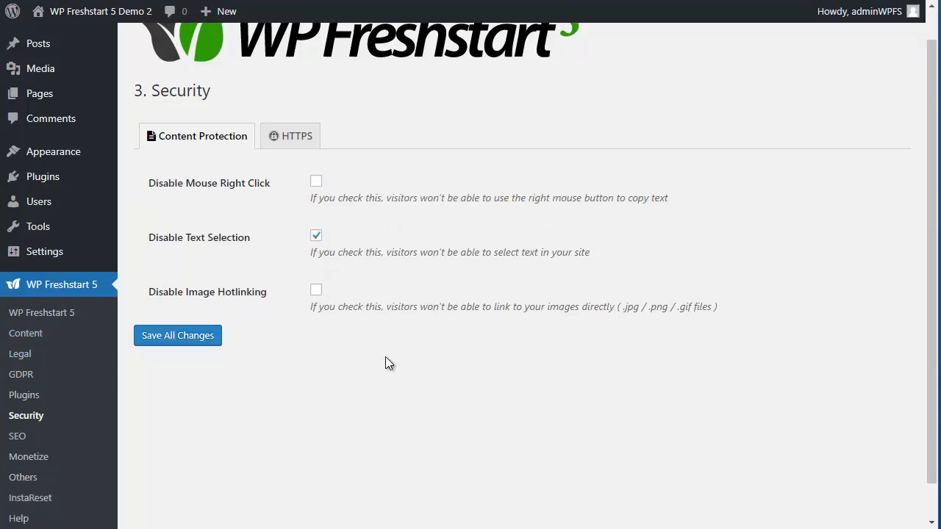
scroll("down", 3)
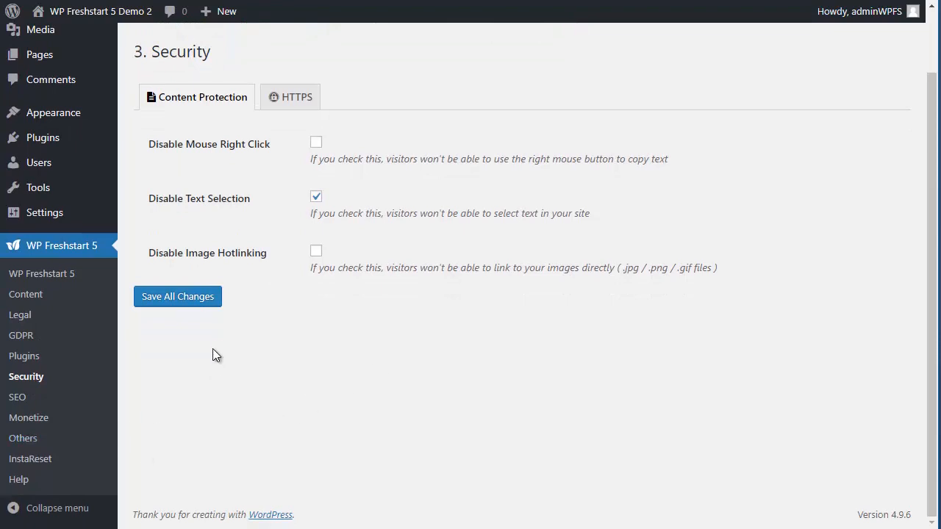
left_click(29, 459)
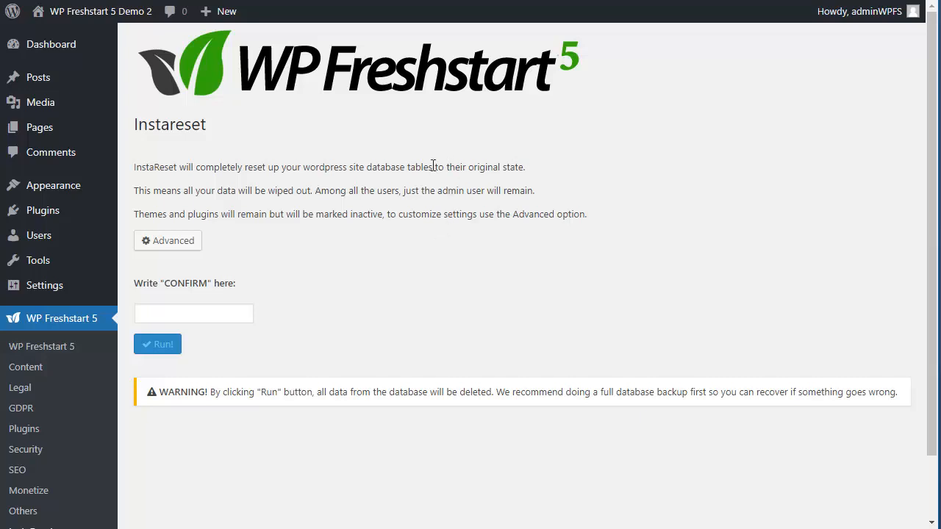
mouse_move(372, 271)
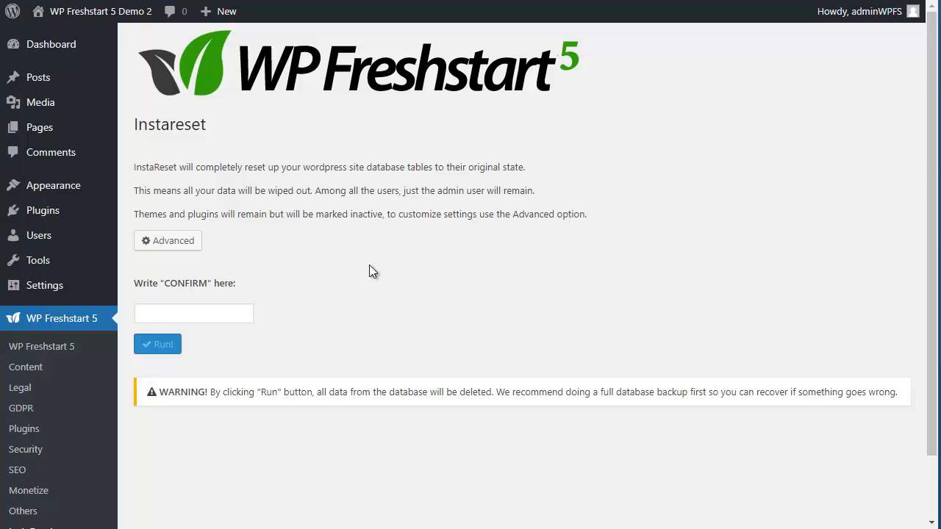
Activate the InstaReset CONFIRM box without running a reset and return to the WP Freshstart overview
left_click(194, 313)
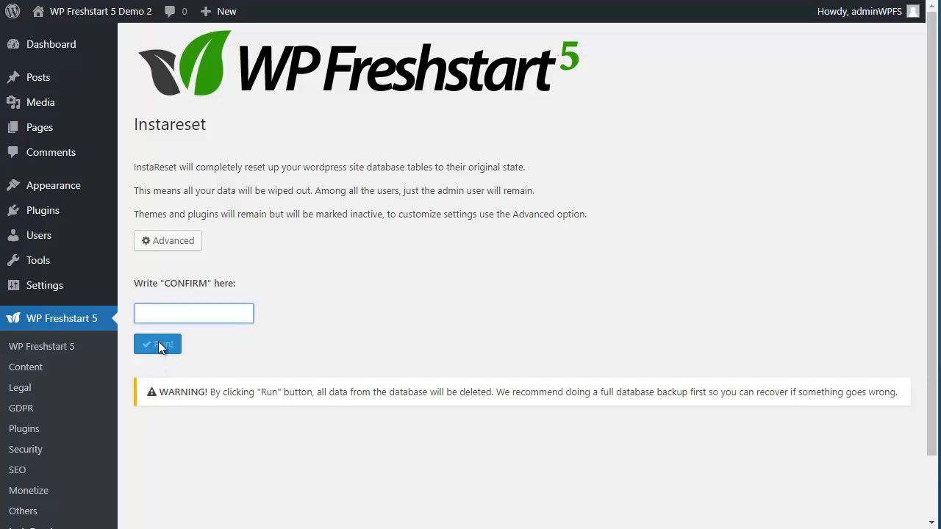
scroll("down", 3)
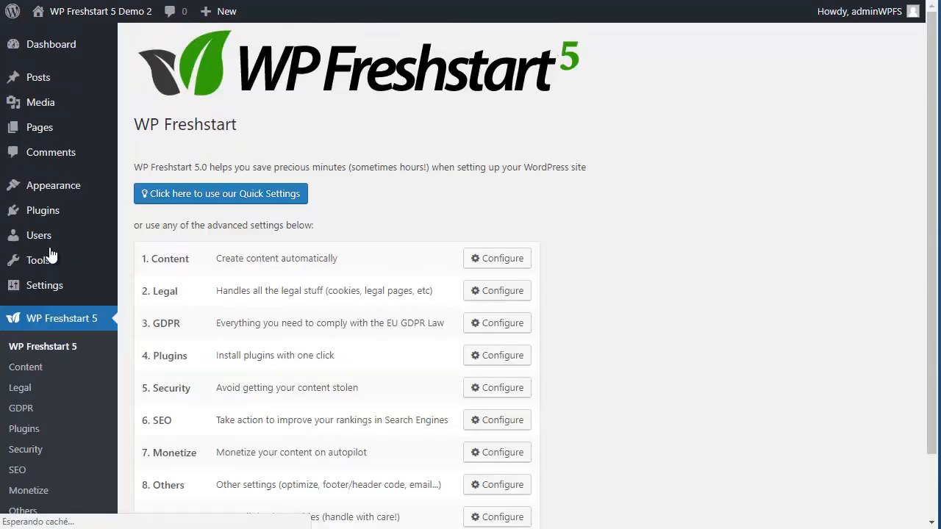
Reopen the 5. Security section from the overview and scroll its content protection options
scroll("down", 3)
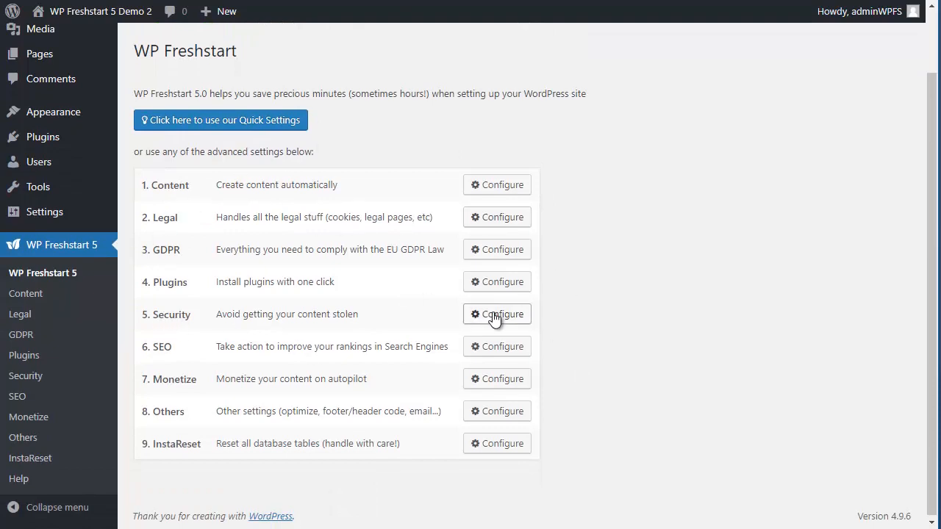
left_click(497, 315)
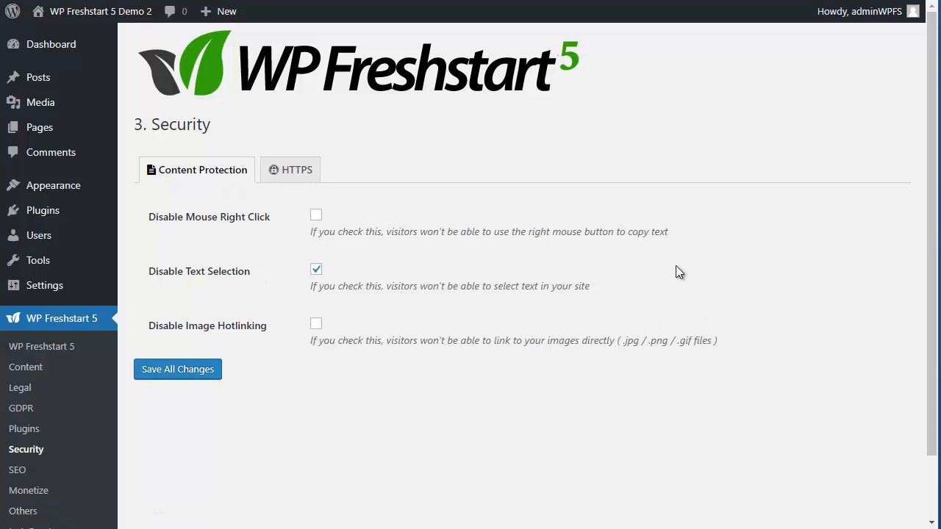
scroll("down", 3)
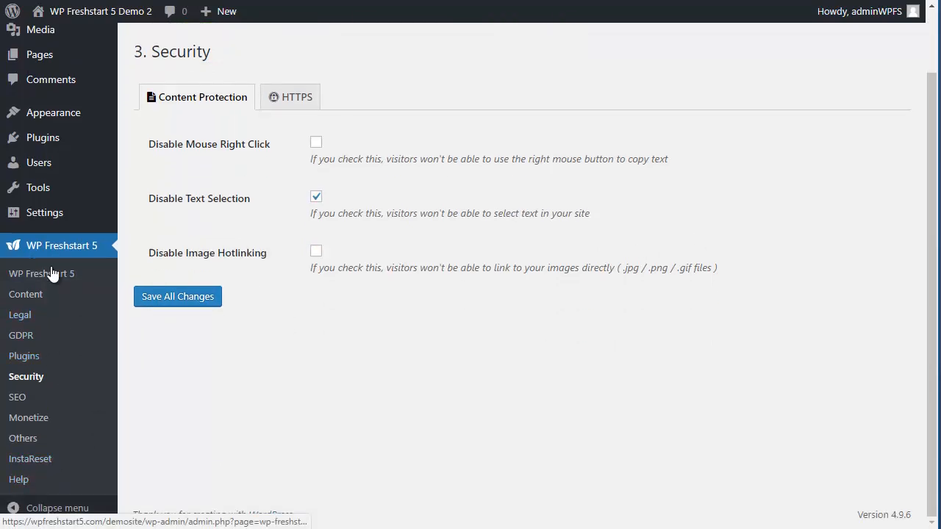
mouse_move(838, 450)
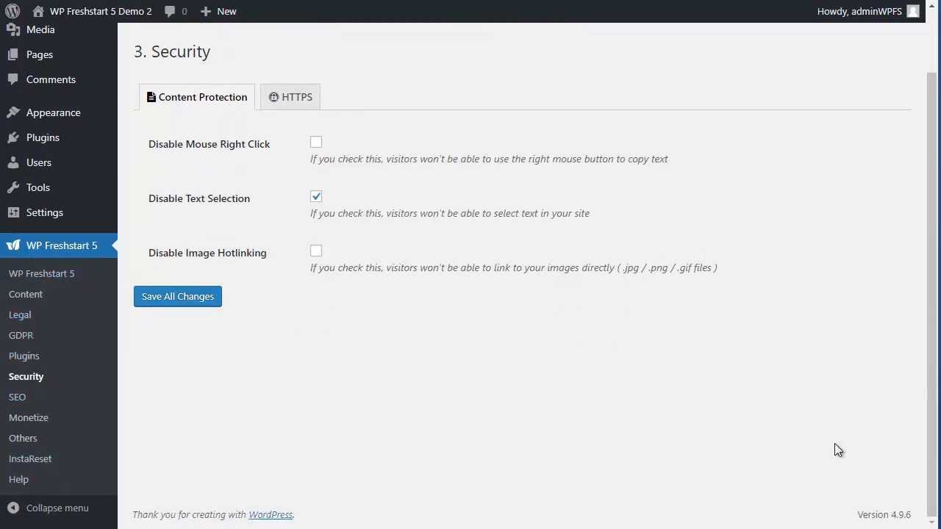